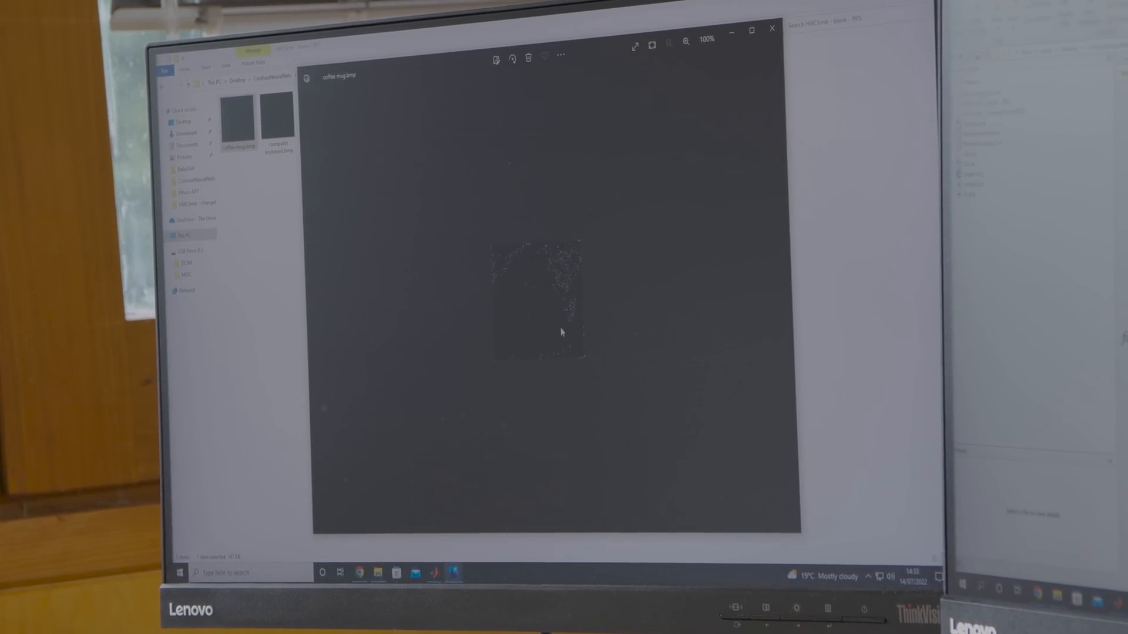
Zoom coffee mug.bmp from 100% to about 379% to show the scattered coloured speckles
left_click(682, 47)
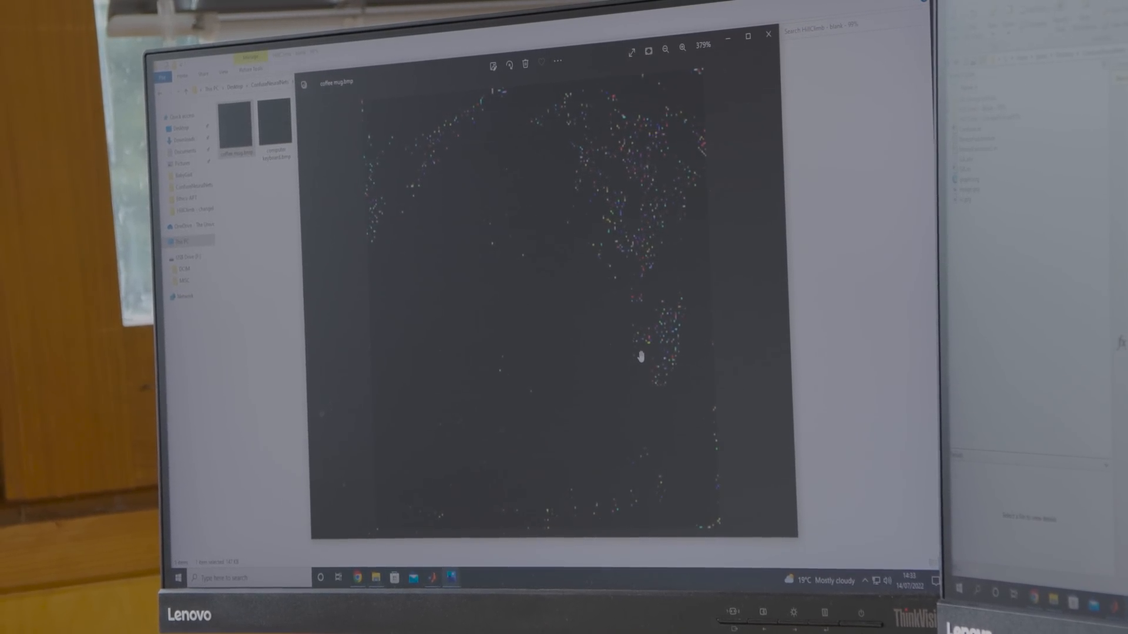